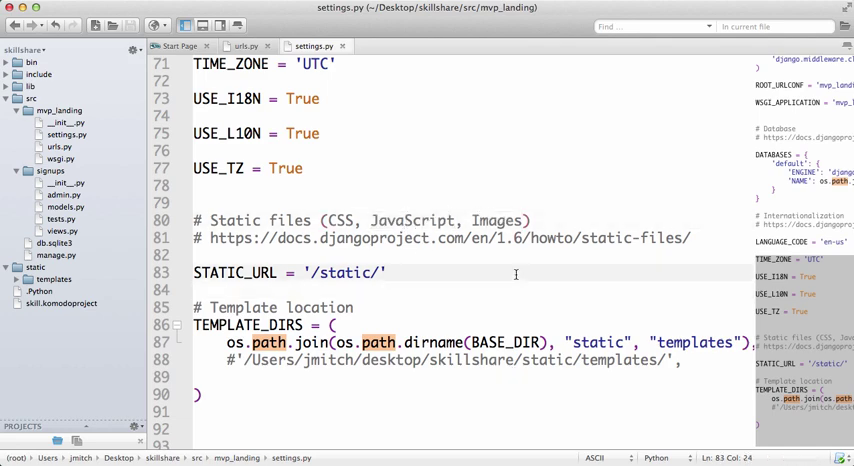
{"action": "mouse_move", "coordinate": [500, 292]}
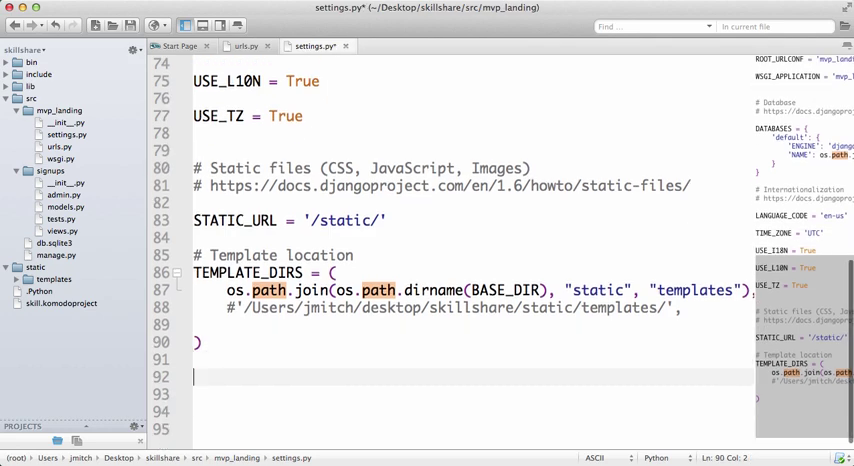
Write 'if DEBUG:' at the end of settings.py and confirm DEBUG = True above
{"action": "type", "text": "if D"}
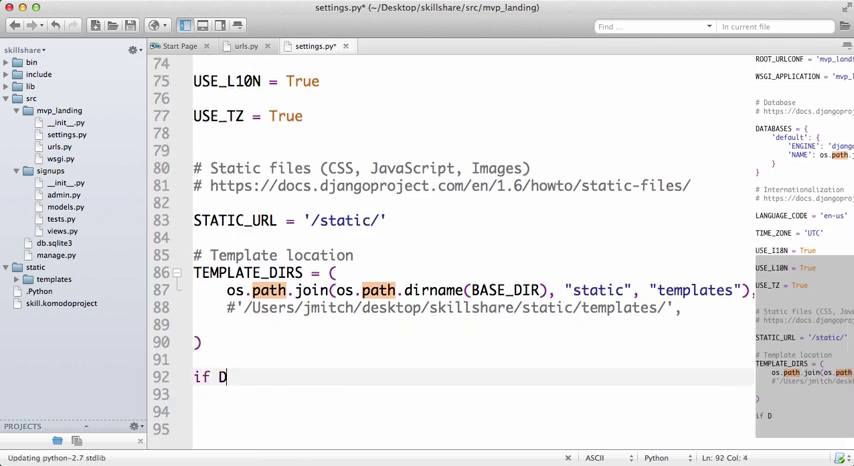
{"action": "type", "text": "EBUG:"}
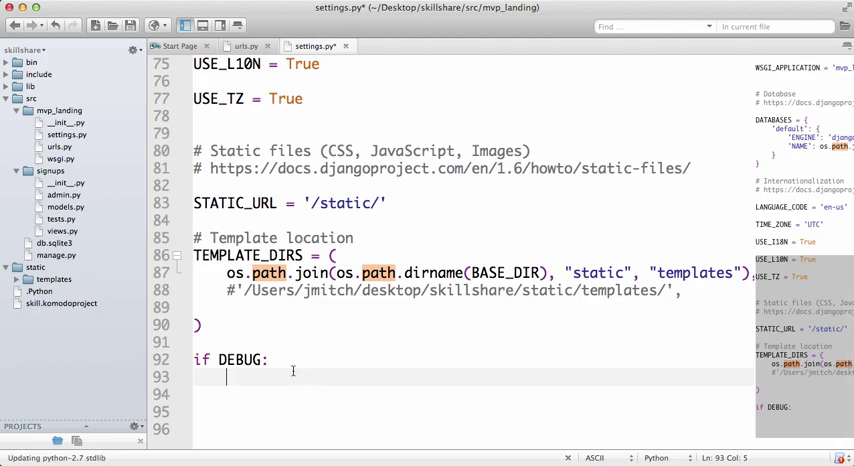
{"action": "scroll", "scroll_direction": "up", "scroll_amount": 3}
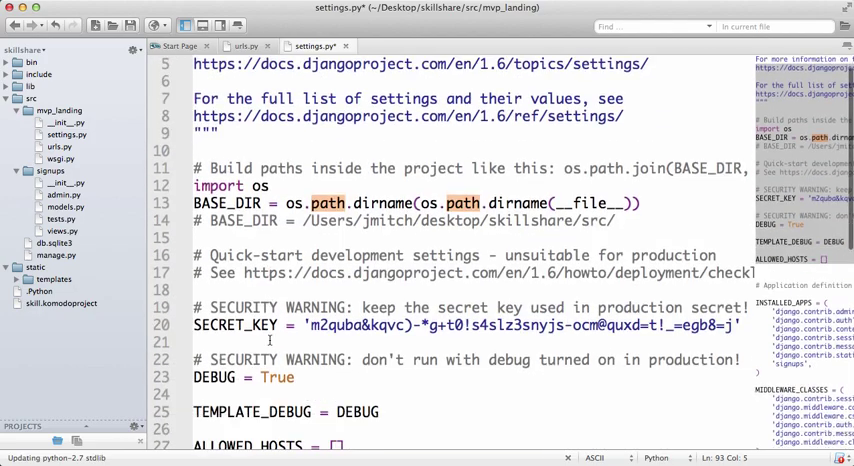
{"action": "scroll", "scroll_direction": "down", "scroll_amount": 3}
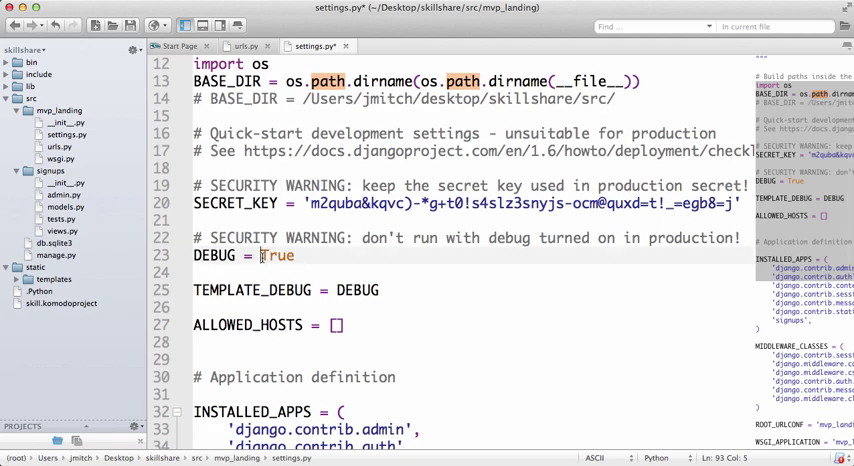
{"action": "scroll", "scroll_direction": "down", "scroll_amount": 3}
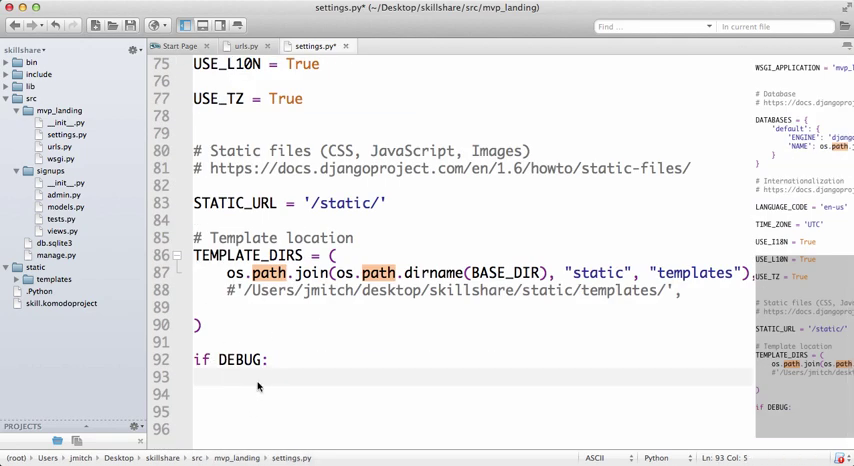
Define MEDIA_URL = '/media/' inside the DEBUG block
{"action": "type", "text": "ME"}
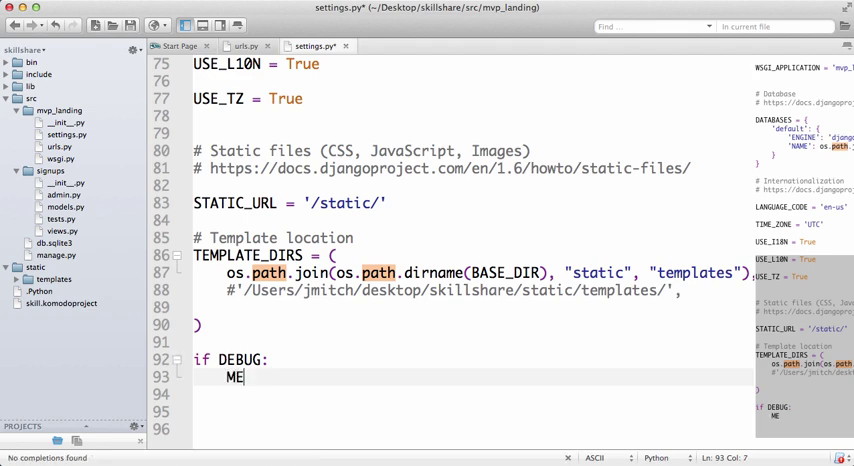
{"action": "type", "text": "DIA_URL"}
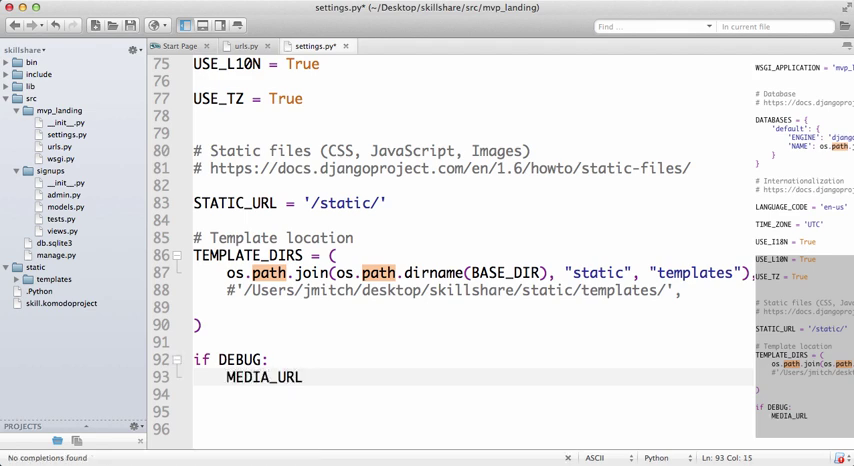
{"action": "type", "text": "="}
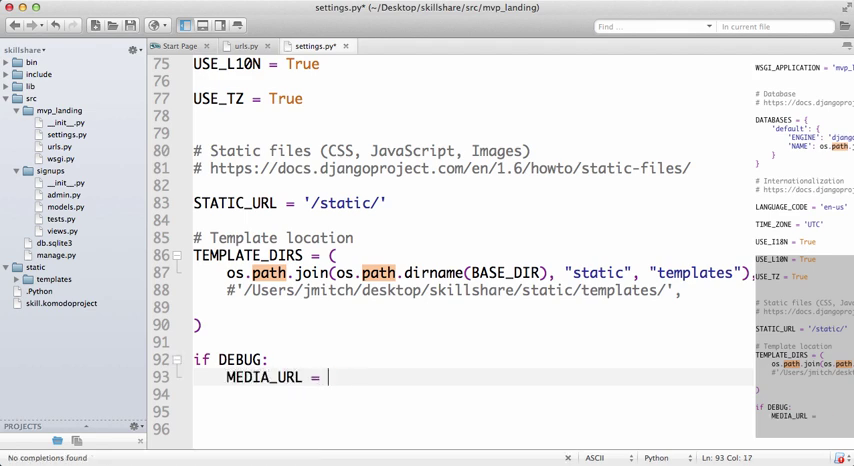
{"action": "type", "text": "'"}
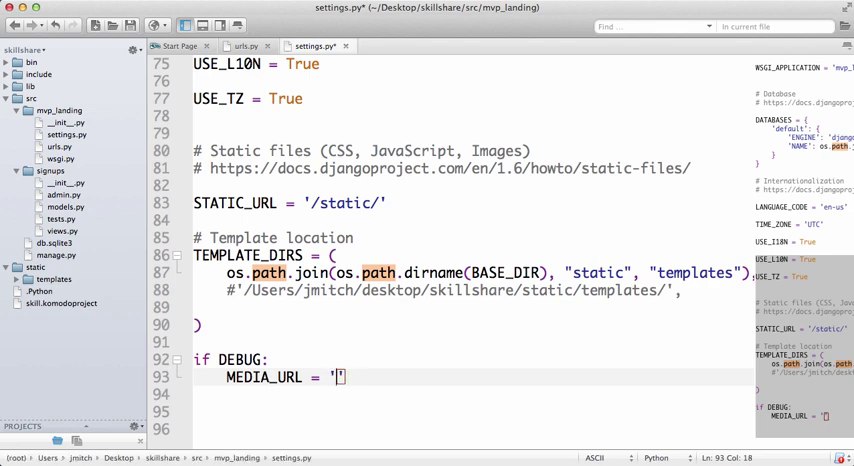
{"action": "type", "text": "media/"}
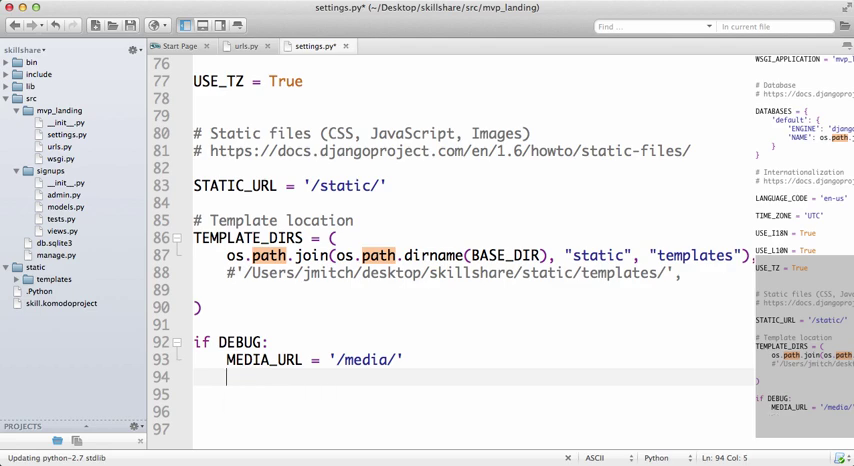
Define STATIC_ROOT and MEDIA_ROOT via os.path.join(os.path.dirname(BASE_DIR), "static", ...)
{"action": "type", "text": "STATIC_ROOT ="}
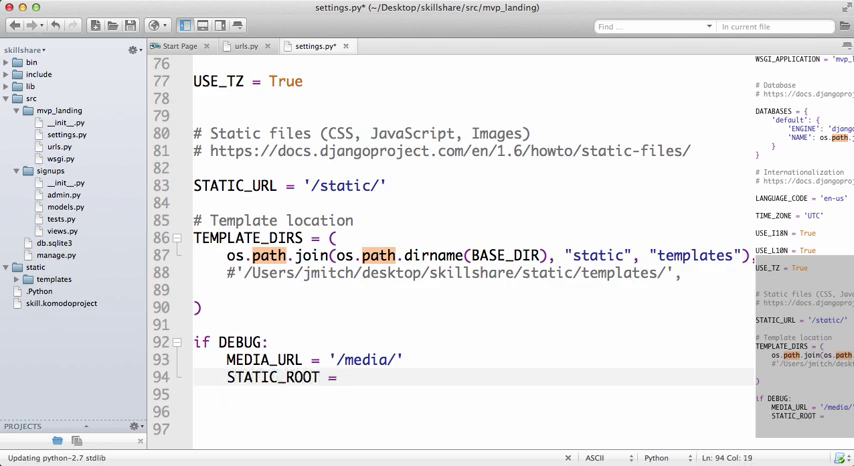
{"action": "type", "text": "MEDIA"}
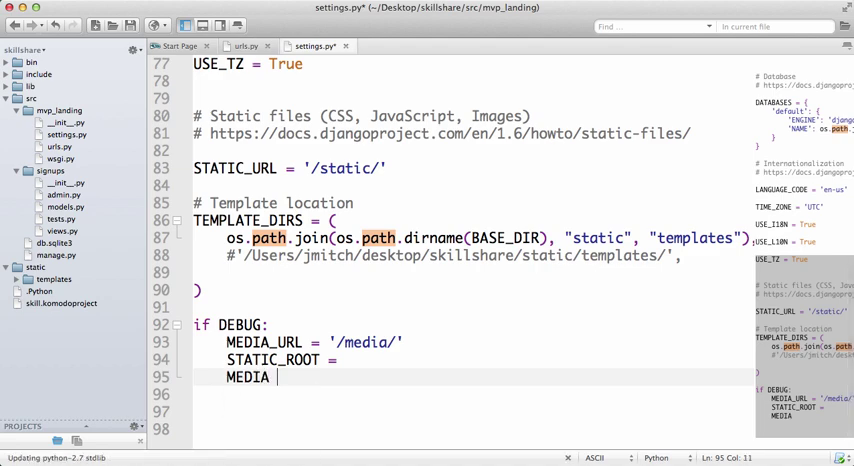
{"action": "type", "text": "_ROOT +"}
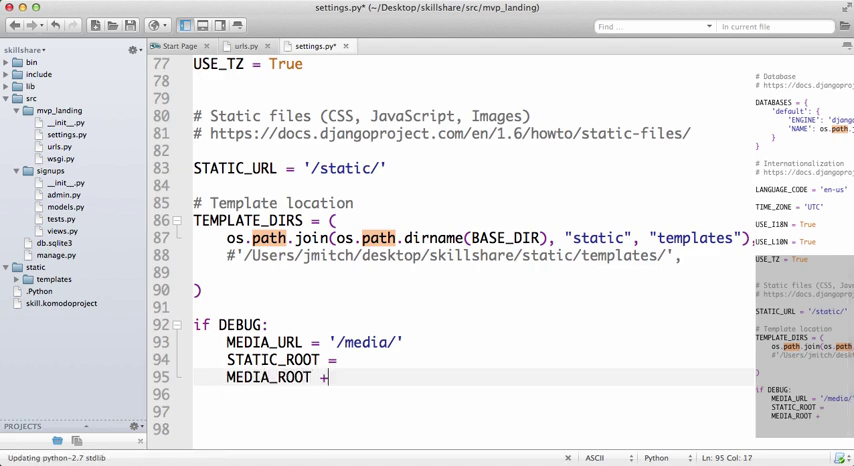
{"action": "type", "text": "="}
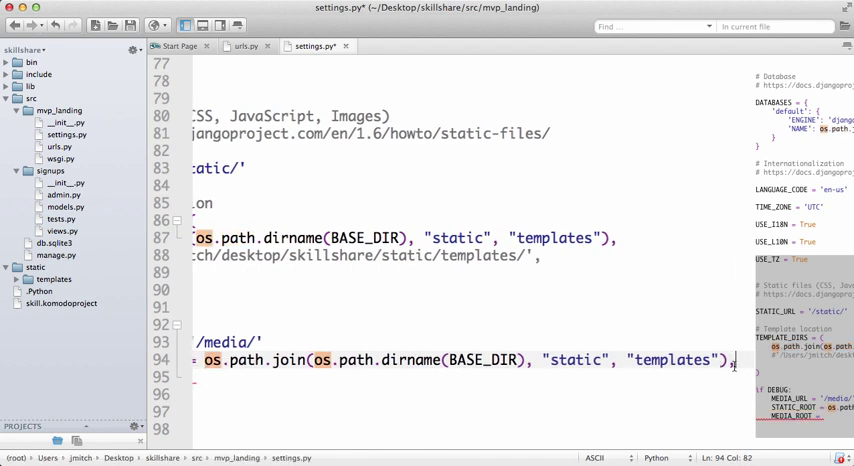
{"action": "type", "text": "stati"}
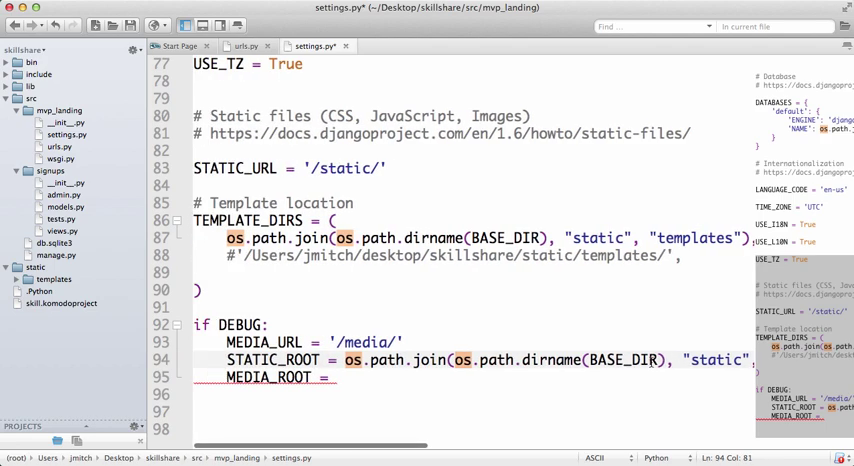
{"action": "scroll", "scroll_direction": "right", "scroll_amount": 3}
{"action": "type", "text": " os.path.join(os.path.dirname(BASE_DIR), \"static\","}
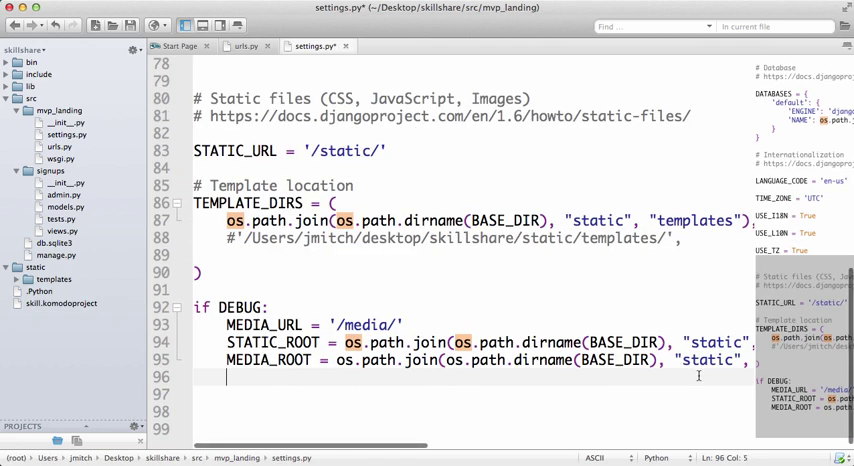
Add STATICFILES_DIRS tuple pointing at the "static"/"static" path and check the STATIC_ROOT line
{"action": "type", "text": "STATI"}
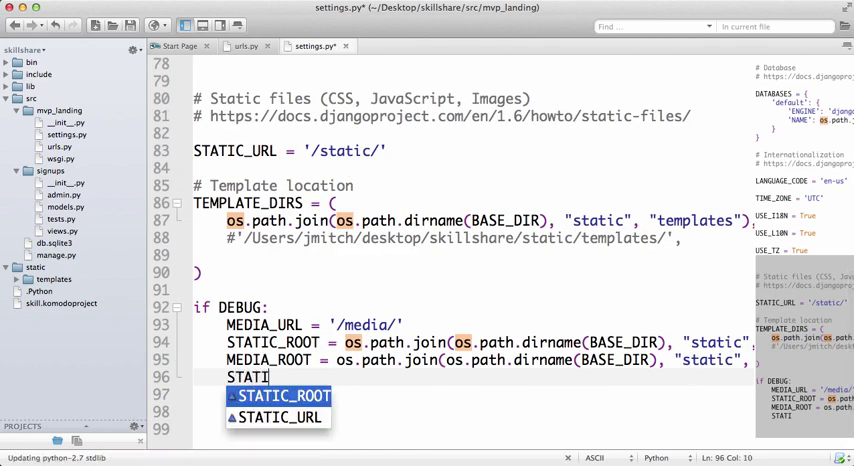
{"action": "type", "text": "CFILES_R"}
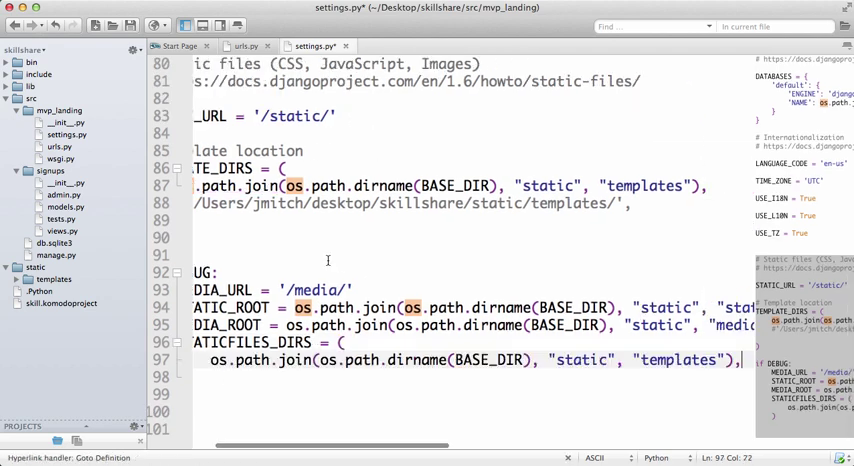
{"action": "scroll", "scroll_direction": "left", "scroll_amount": 3}
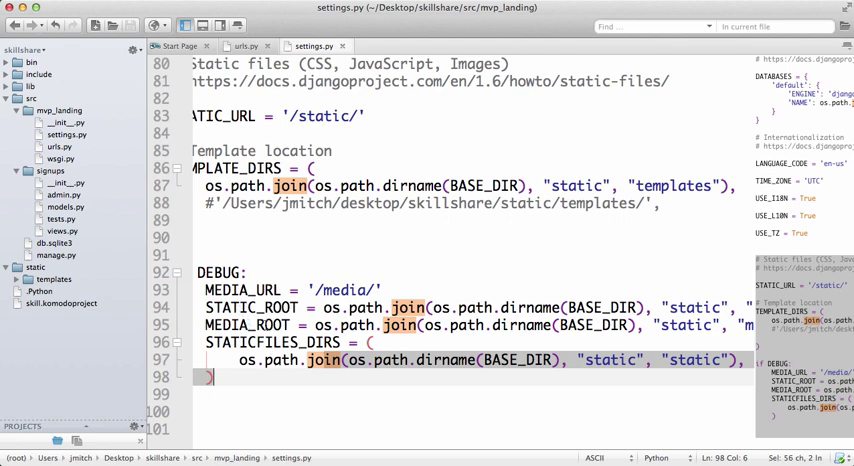
{"action": "double_click", "coordinate": [250, 308]}
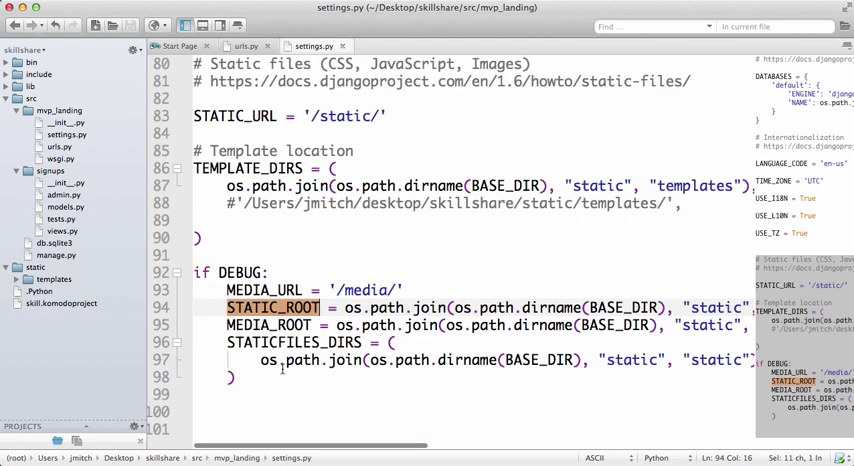
{"action": "left_click", "coordinate": [412, 376]}
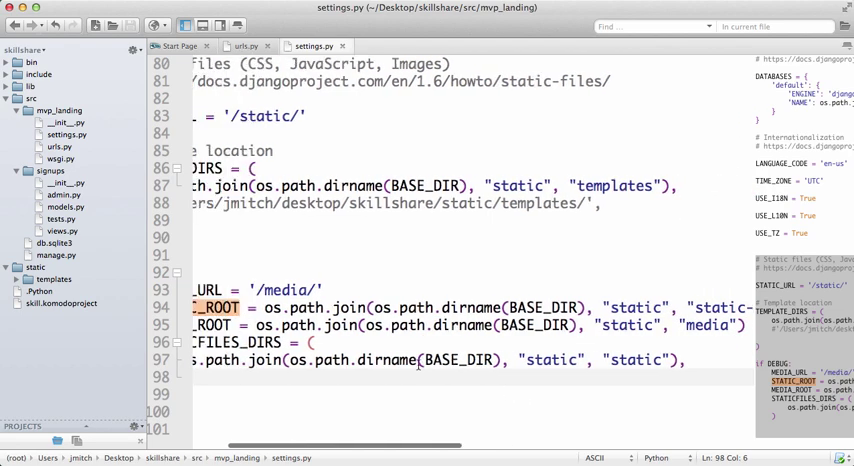
{"action": "scroll", "scroll_direction": "left", "scroll_amount": 3}
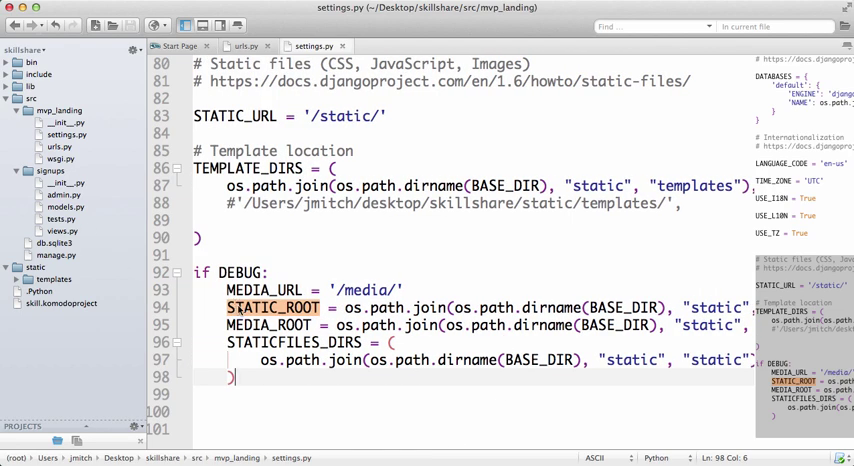
Create media, static and static-only folders inside the project's static folder
{"action": "right_click", "coordinate": [36, 268]}
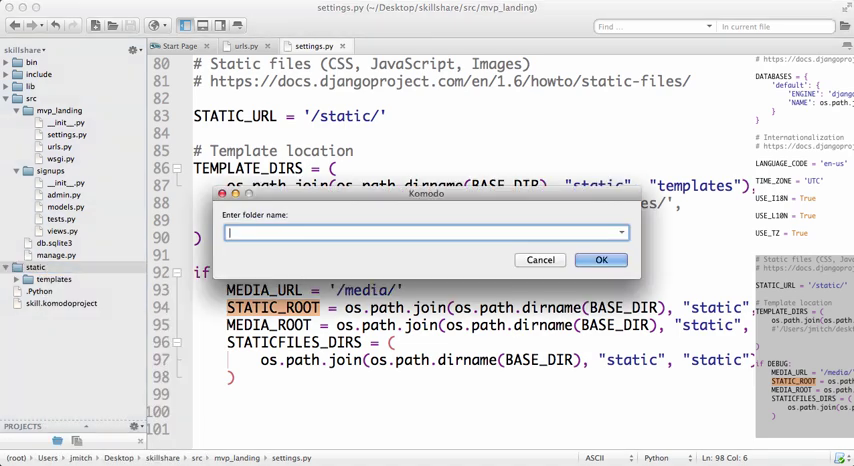
{"action": "left_click", "coordinate": [600, 260]}
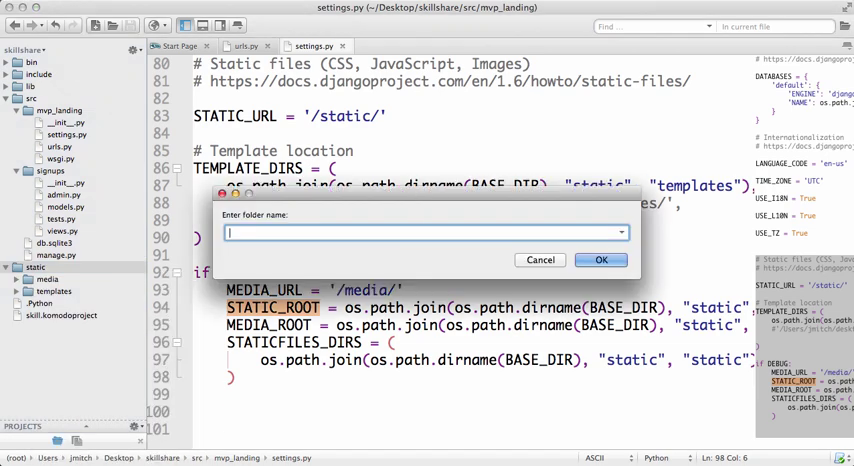
{"action": "type", "text": "static-o"}
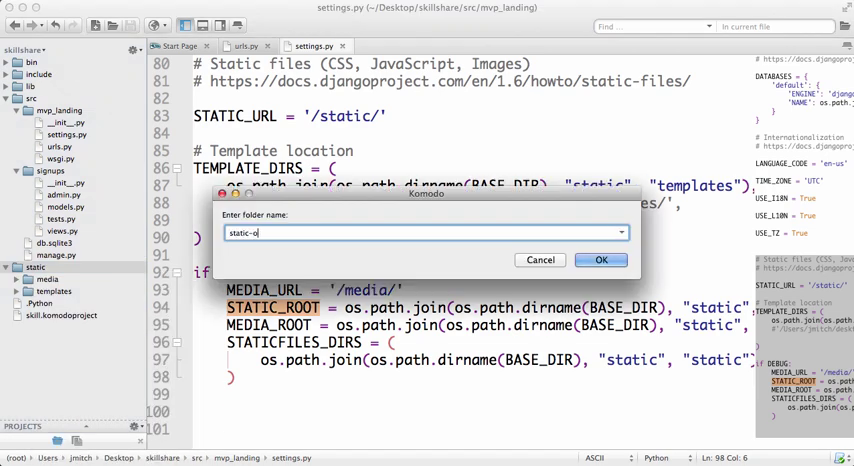
{"action": "left_click", "coordinate": [600, 260]}
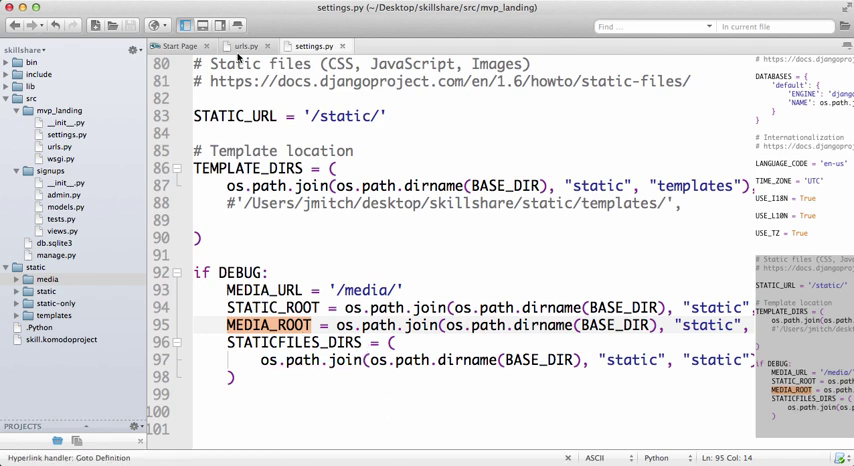
In urls.py add 'if settings.DEBUG:' with a urlpatterns += static(...) line for STATIC_URL/STATIC_ROOT
{"action": "left_click", "coordinate": [244, 44]}
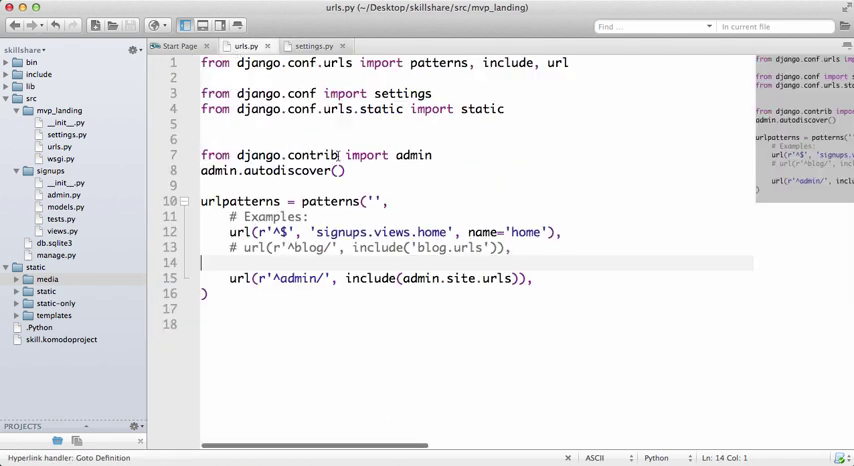
{"action": "double_click", "coordinate": [412, 154]}
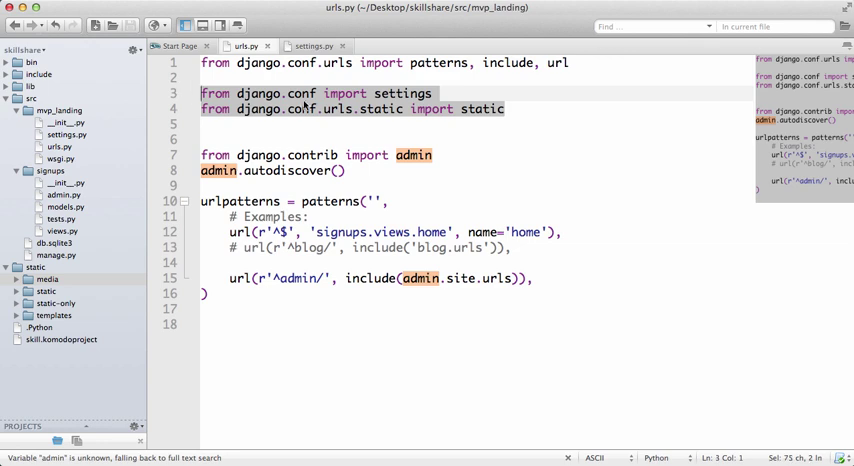
{"action": "mouse_move", "coordinate": [540, 120]}
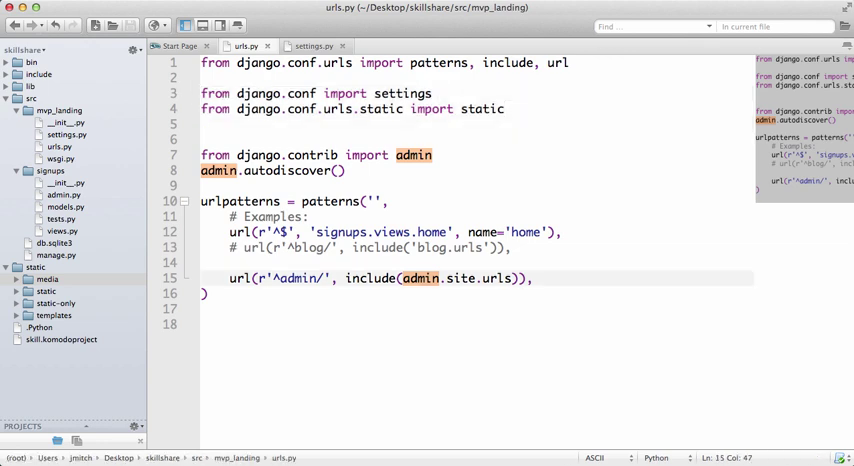
{"action": "type", "text": "if s"}
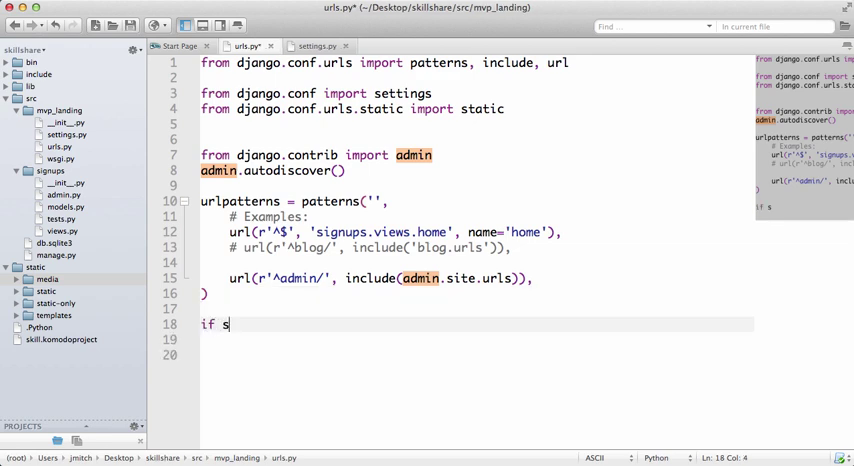
{"action": "type", "text": "ettings.DEBUG:"}
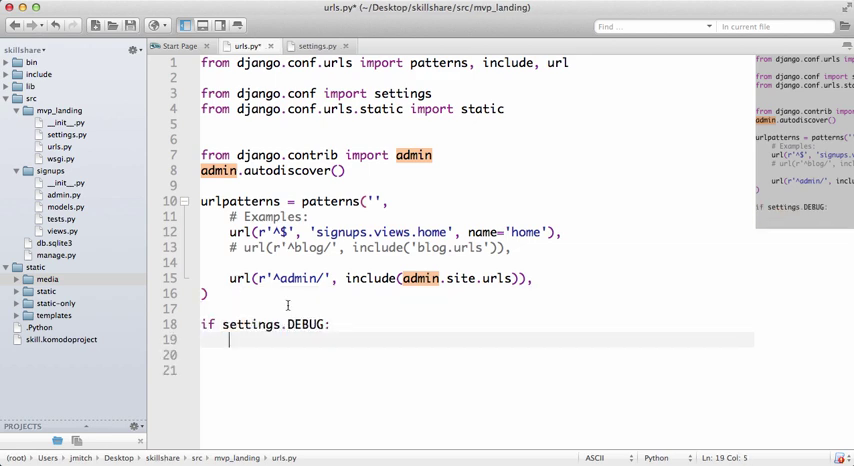
{"action": "type", "text": "urlpatterns"}
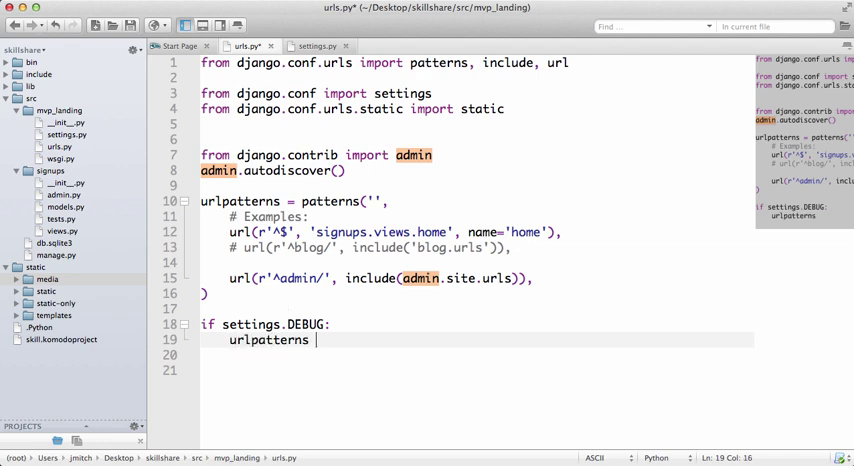
{"action": "type", "text": "+= + static(settings.STATIC_URL,"}
{"action": "left_click", "coordinate": [478, 356]}
{"action": "type", "text": "document_root=settings.STATIC_ROOT)"}
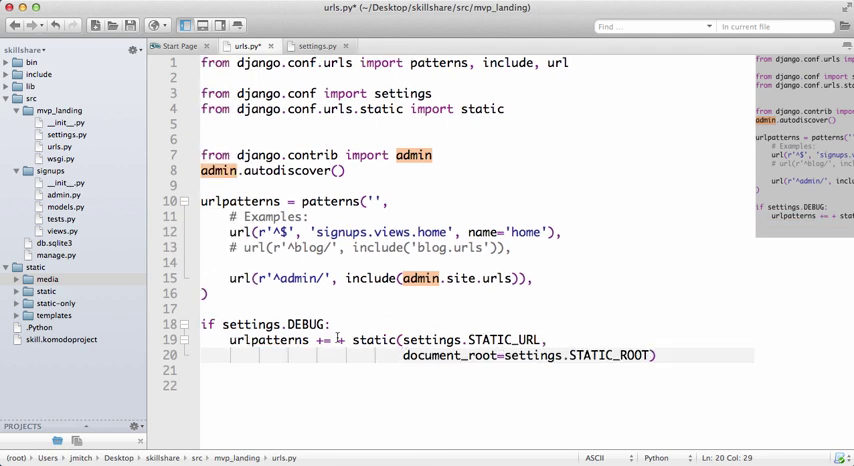
Duplicate the static() line and change it to MEDIA_URL/MEDIA_ROOT
{"action": "left_click", "coordinate": [268, 340]}
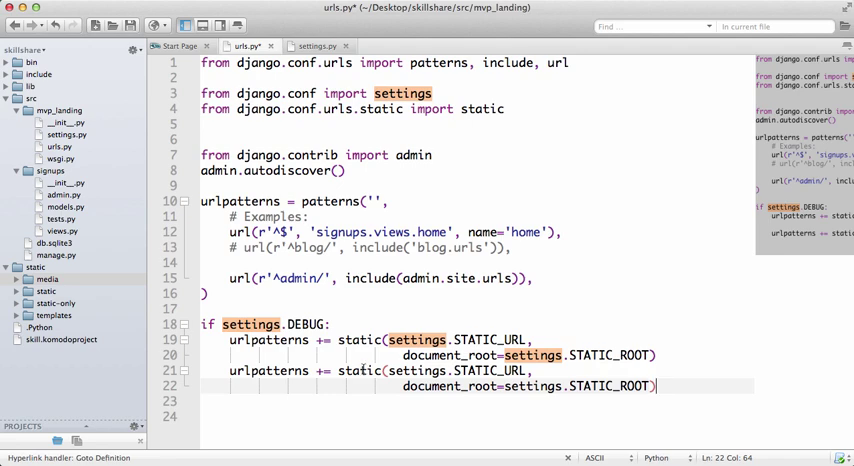
{"action": "left_click", "coordinate": [496, 372]}
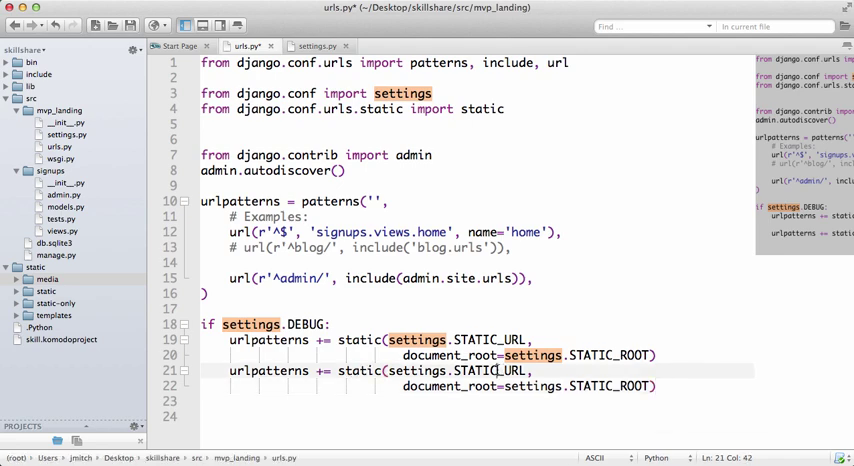
{"action": "type", "text": "MEDIA"}
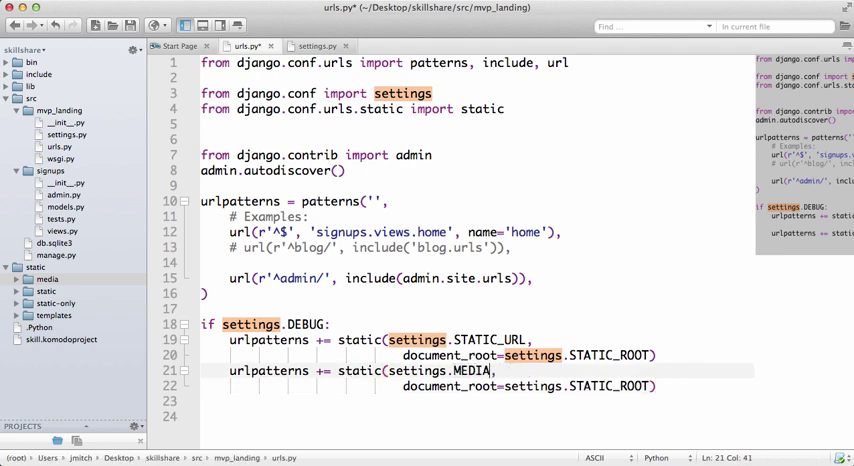
{"action": "type", "text": "_URL"}
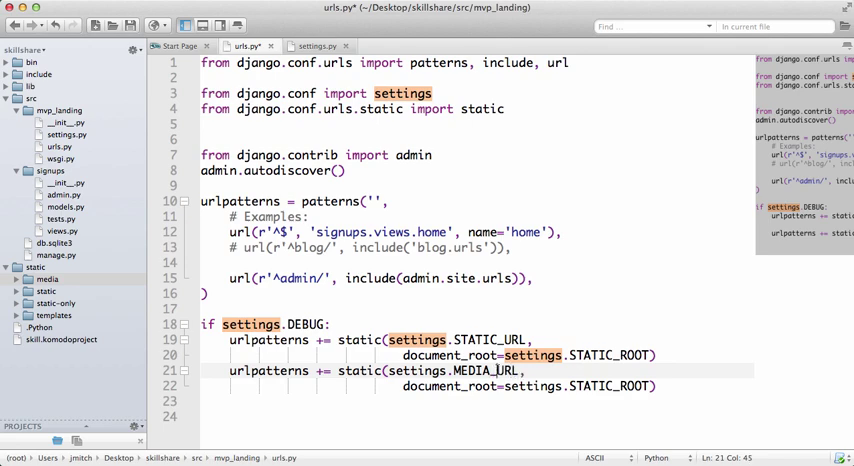
{"action": "type", "text": "MEDIA_URL"}
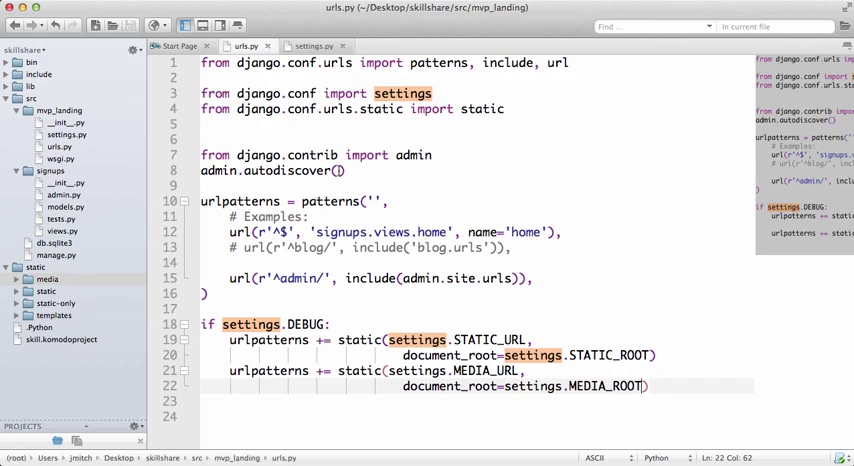
Run 'python manage.py collectstatic' in Terminal and answer yes
{"action": "left_click", "coordinate": [732, 344]}
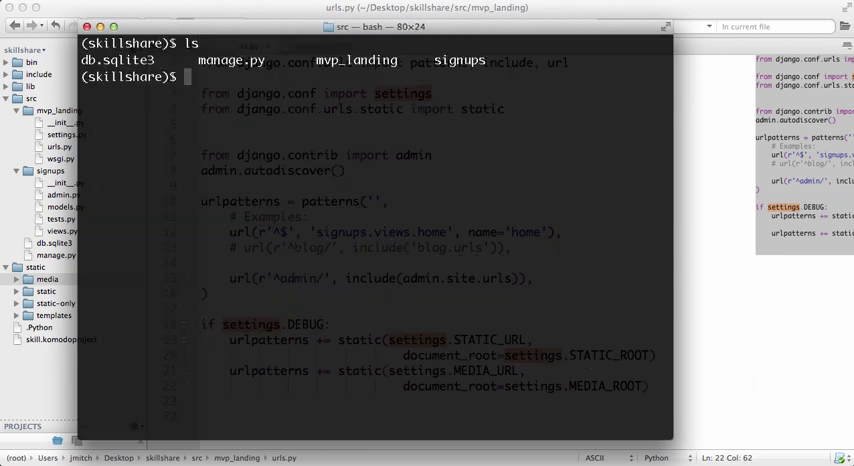
{"action": "type", "text": "python manage.p"}
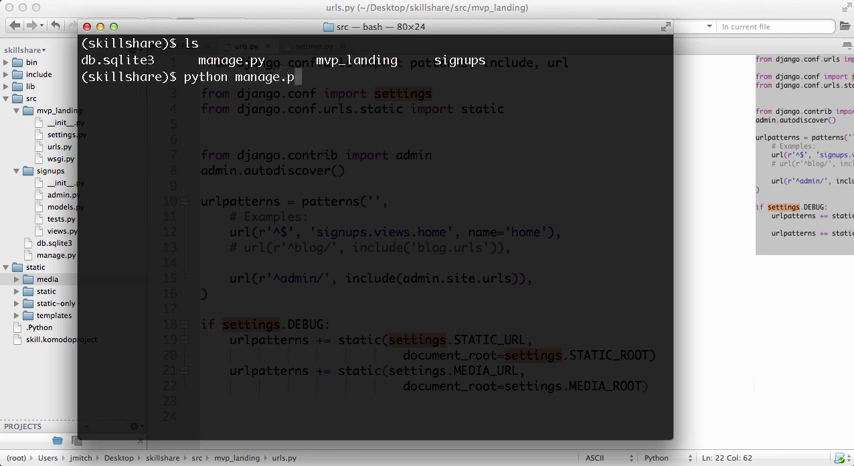
{"action": "type", "text": "collectsta"}
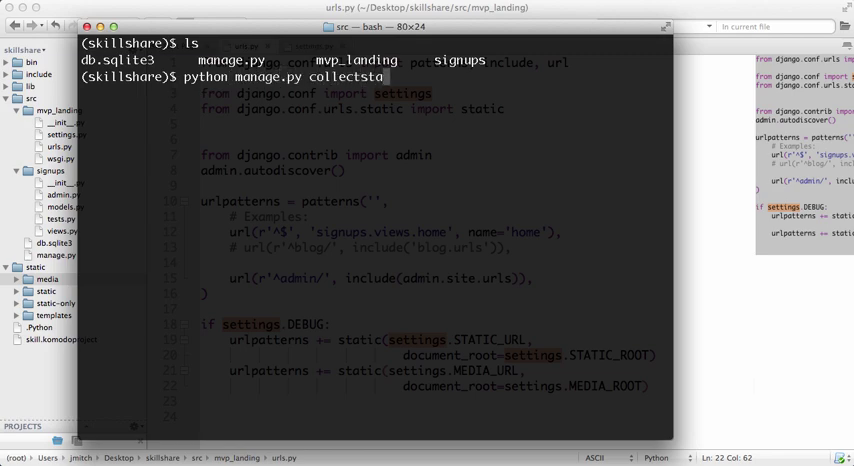
{"action": "key", "text": "Return"}
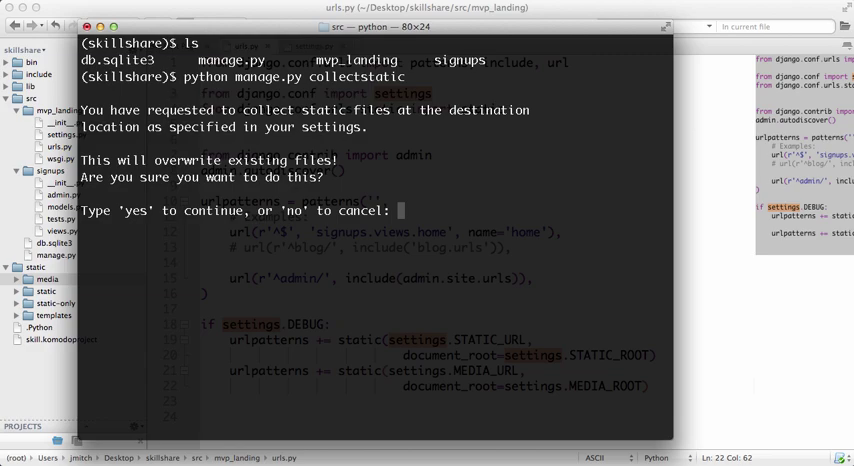
{"action": "type", "text": "yes"}
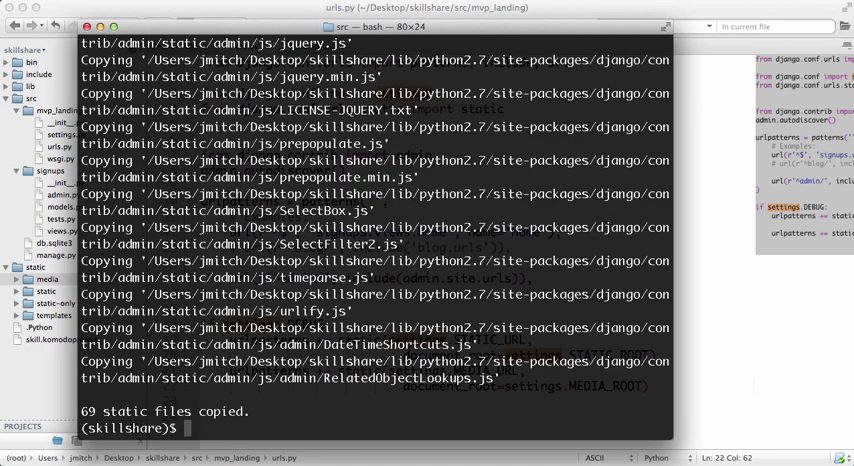
Start the server with 'python manage.py runserver' and switch to the browser
{"action": "type", "text": "ls"}
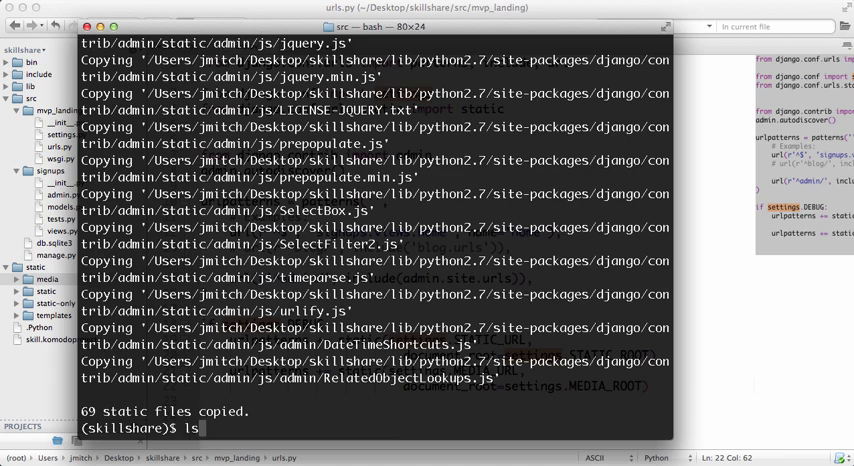
{"action": "type", "text": "python manage.py runserver"}
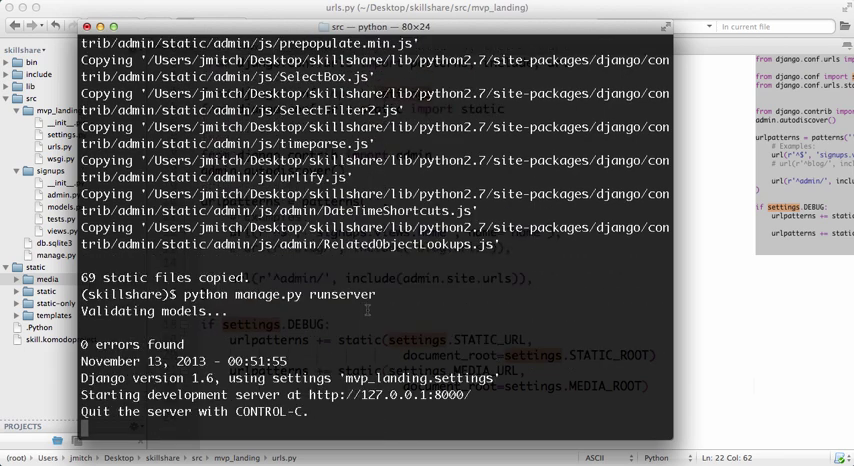
{"action": "left_click", "coordinate": [728, 348]}
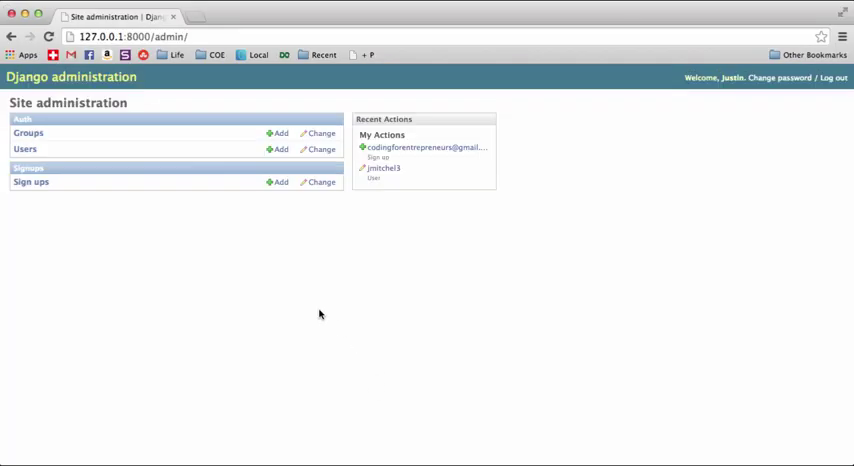
{"action": "mouse_move", "coordinate": [158, 118]}
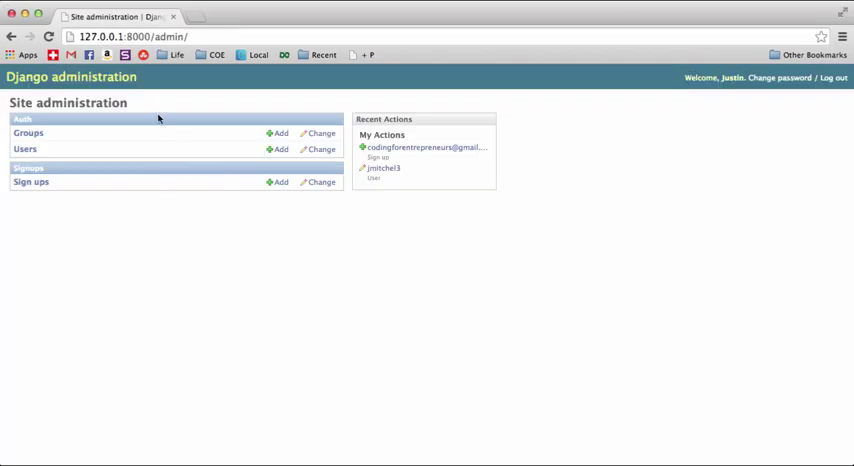
{"action": "mouse_move", "coordinate": [260, 228]}
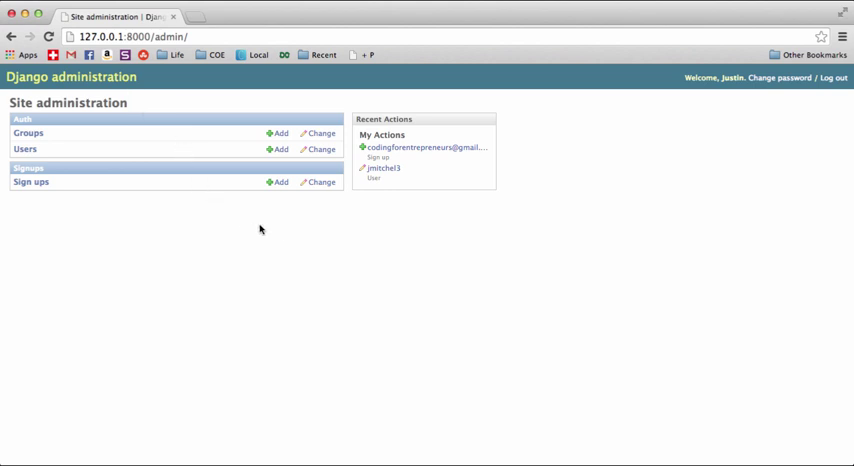
{"action": "mouse_move", "coordinate": [278, 232]}
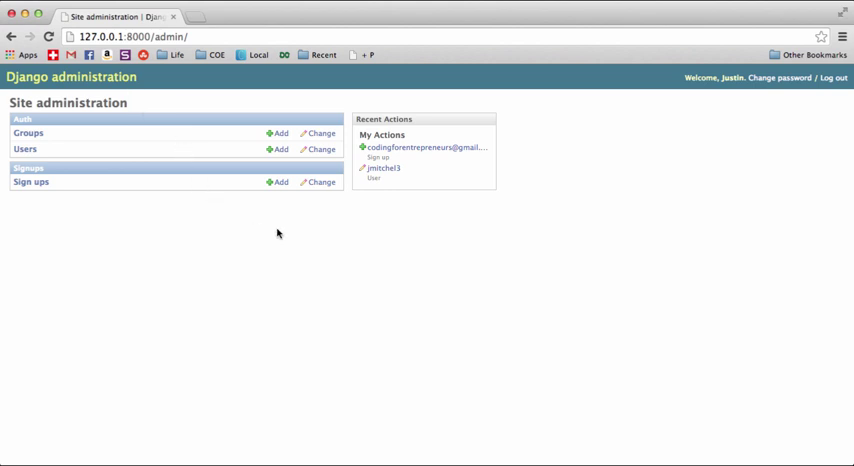
{"action": "mouse_move", "coordinate": [44, 68]}
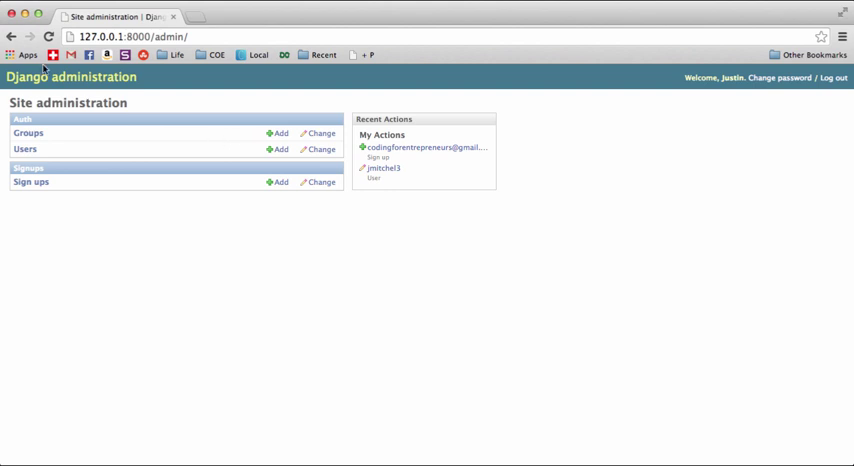
{"action": "mouse_move", "coordinate": [258, 240]}
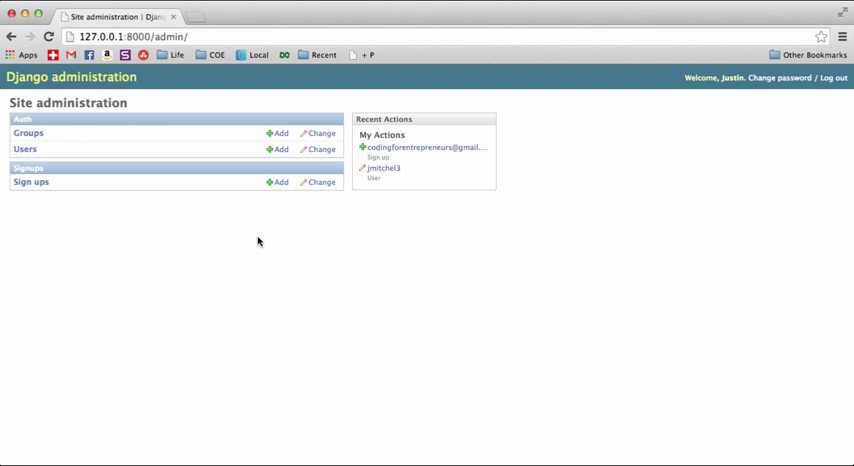
Inspect the admin page's <head> to confirm stylesheets load from /static/admin/css
{"action": "right_click", "coordinate": [258, 240]}
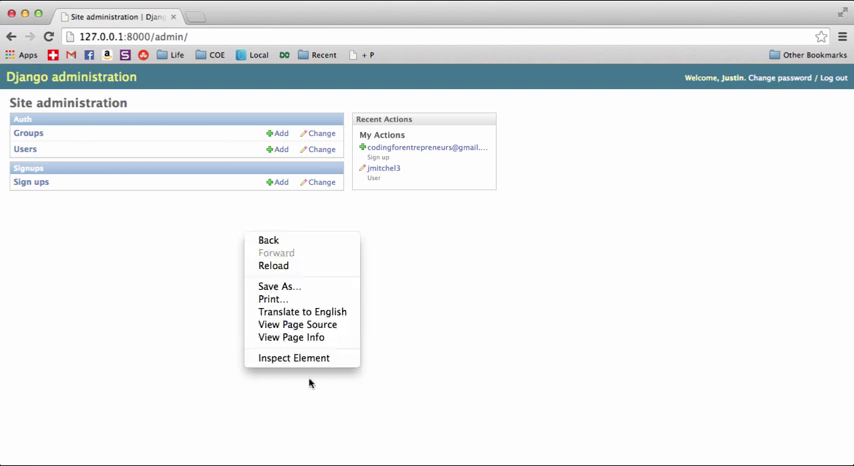
{"action": "left_click", "coordinate": [294, 358]}
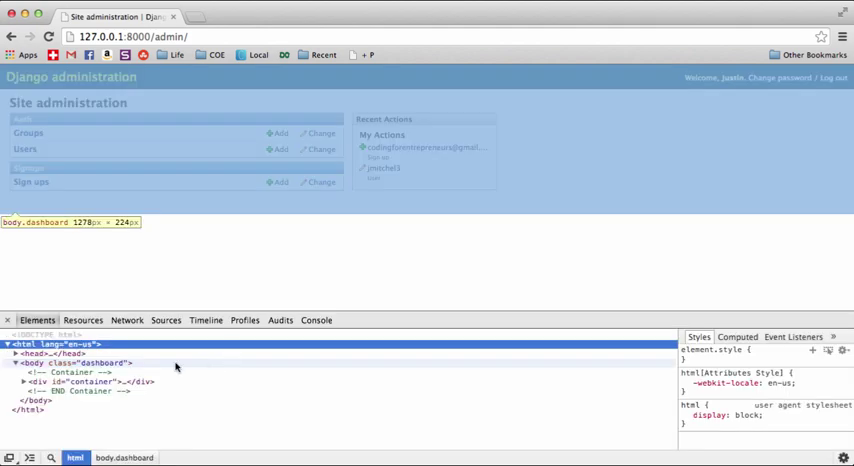
{"action": "left_click", "coordinate": [14, 352]}
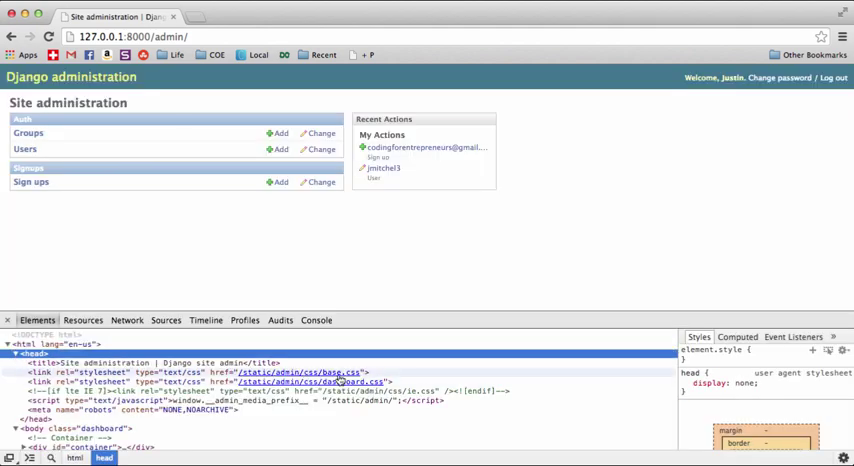
{"action": "left_click", "coordinate": [296, 372]}
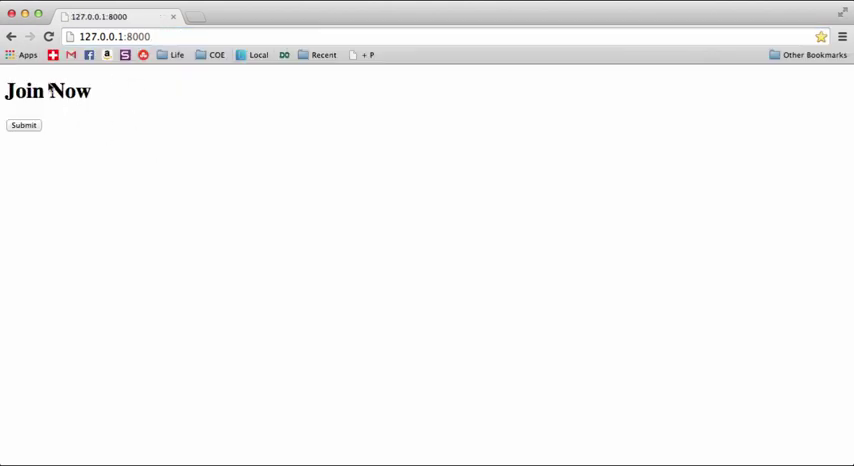
{"action": "mouse_move", "coordinate": [316, 204]}
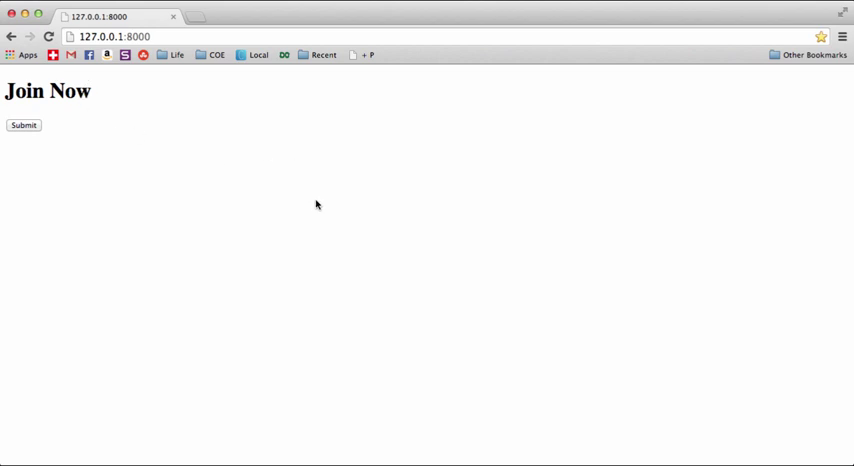
{"action": "mouse_move", "coordinate": [296, 136]}
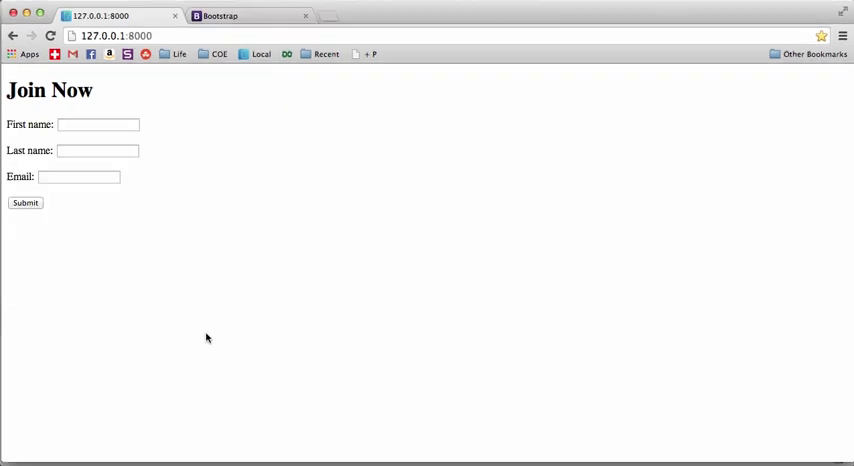
{"action": "mouse_move", "coordinate": [220, 58]}
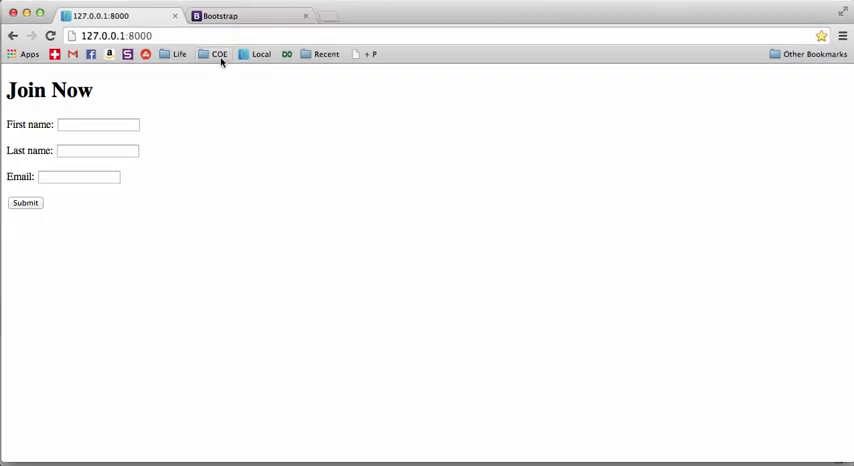
View the getbootstrap.com home page, scrolling to its download links and back
{"action": "left_click", "coordinate": [250, 16]}
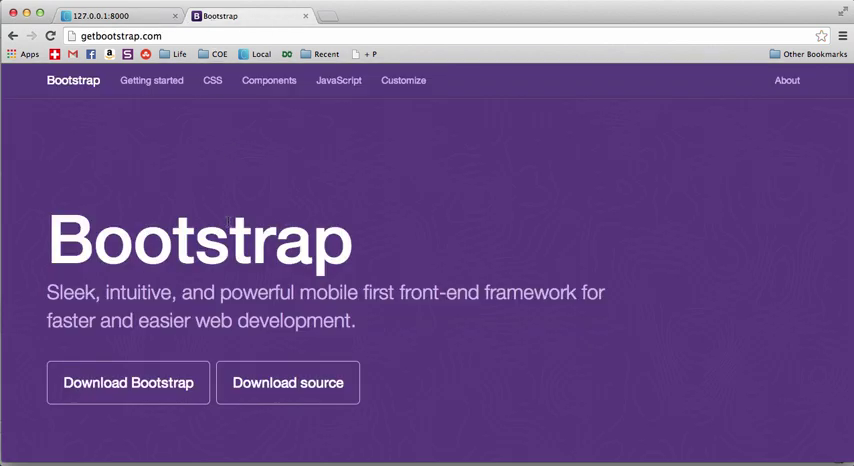
{"action": "mouse_move", "coordinate": [436, 214]}
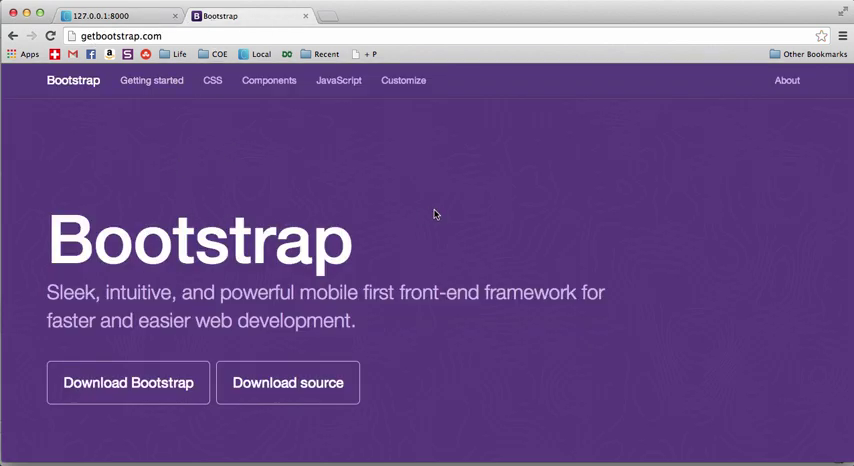
{"action": "scroll", "scroll_direction": "down", "scroll_amount": 3}
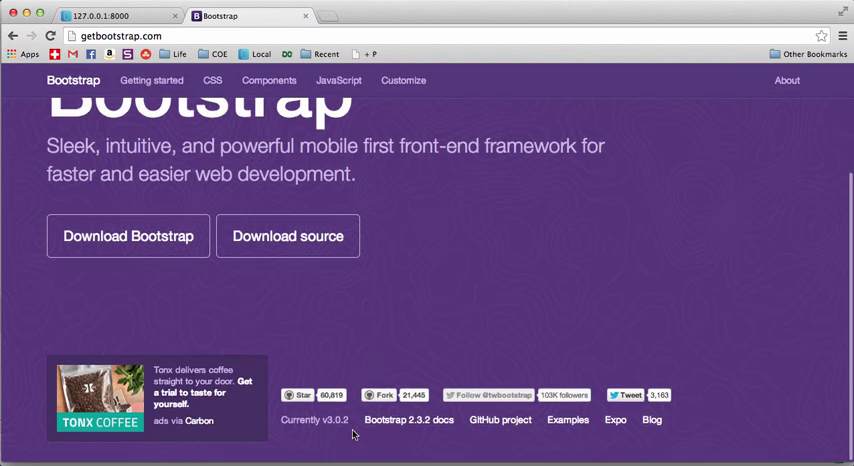
{"action": "scroll", "scroll_direction": "up", "scroll_amount": 3}
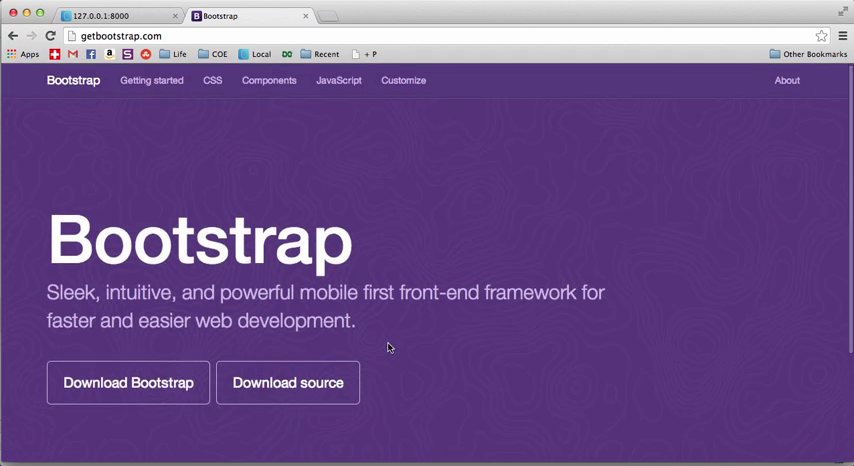